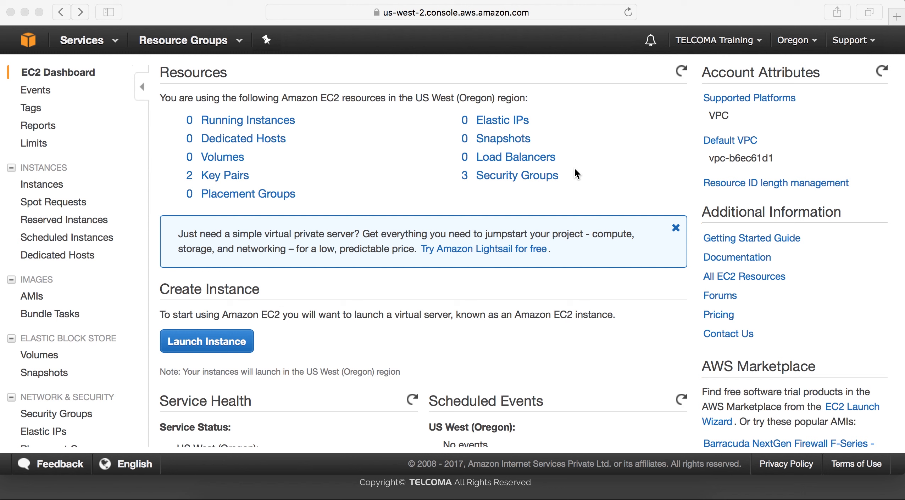
mouse_move(473, 126)
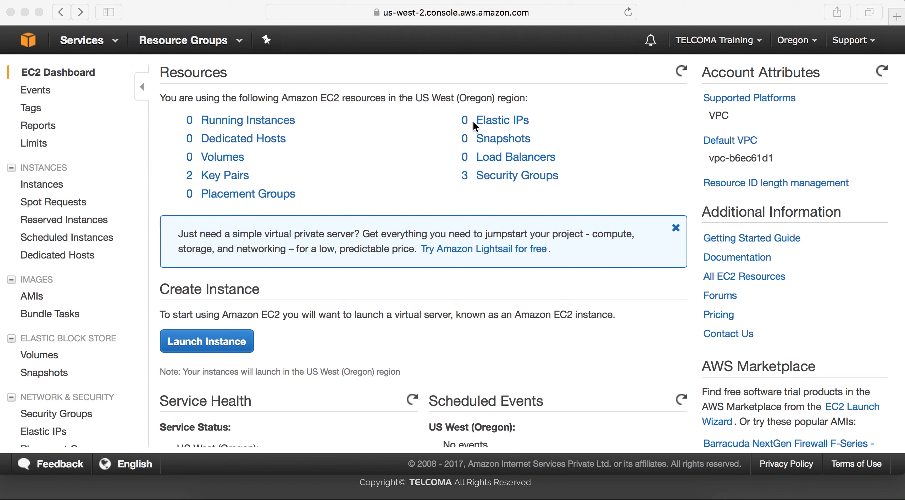
mouse_move(277, 243)
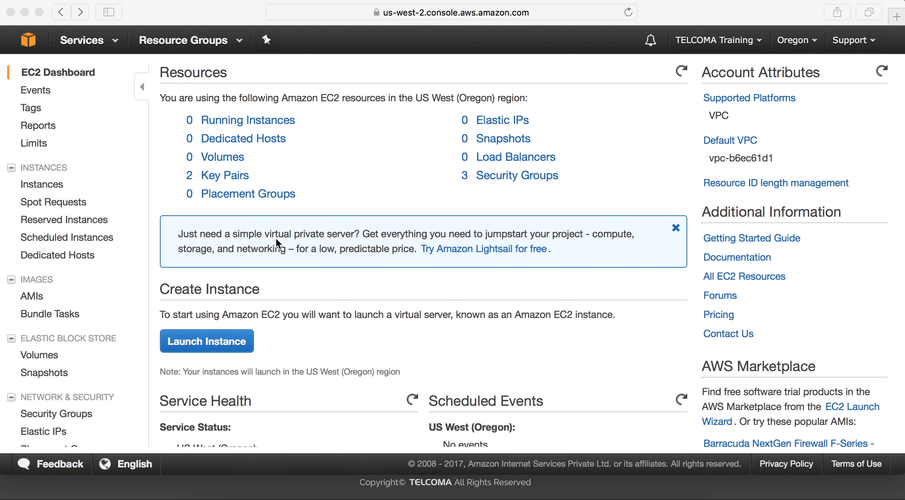
mouse_move(279, 131)
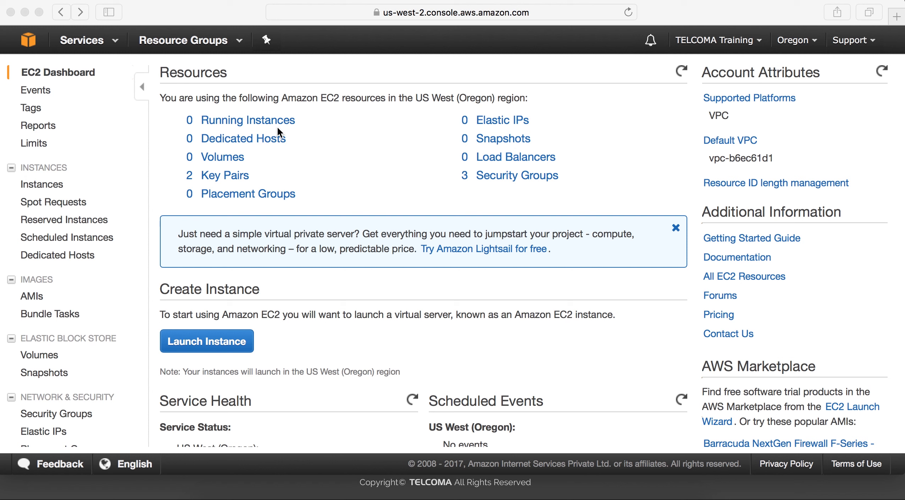
mouse_move(341, 172)
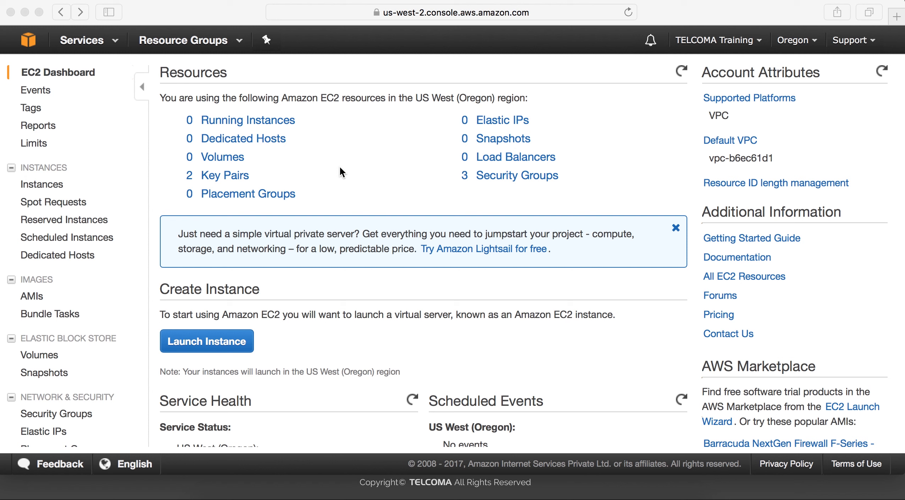
mouse_move(501, 177)
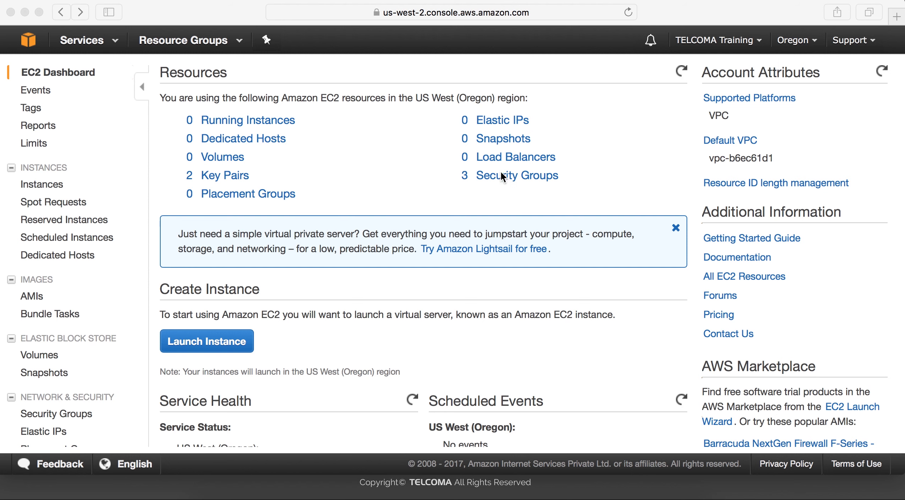
mouse_move(515, 157)
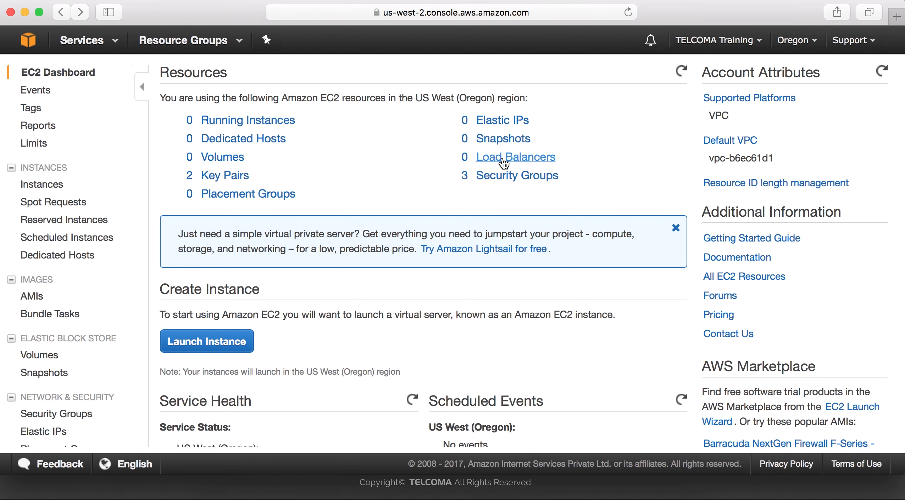
Show the Oregon region's Load Balancers list from the EC2 Dashboard Resources.
left_click(515, 157)
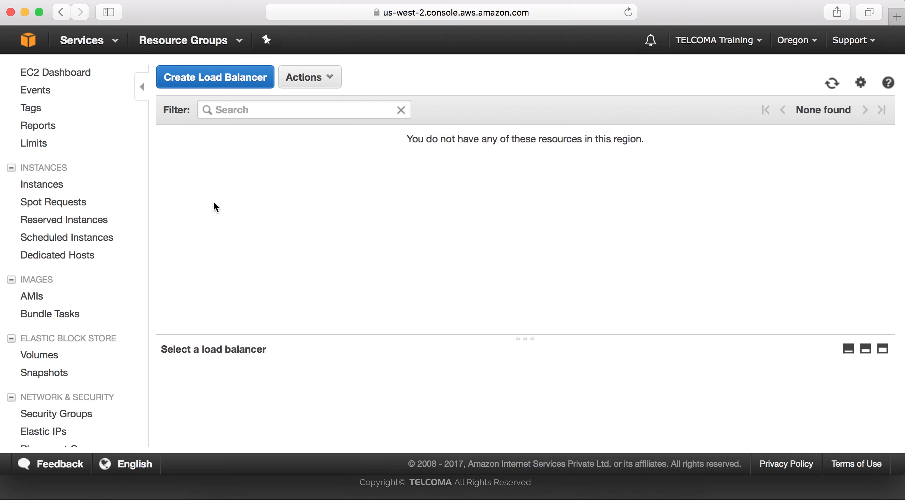
mouse_move(408, 210)
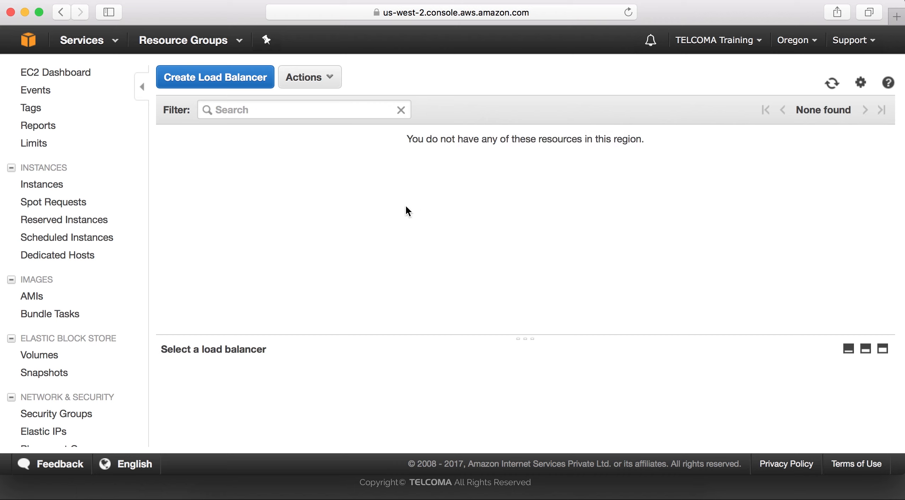
Begin a new load balancer, reaching the Application vs Classic type choice.
left_click(214, 76)
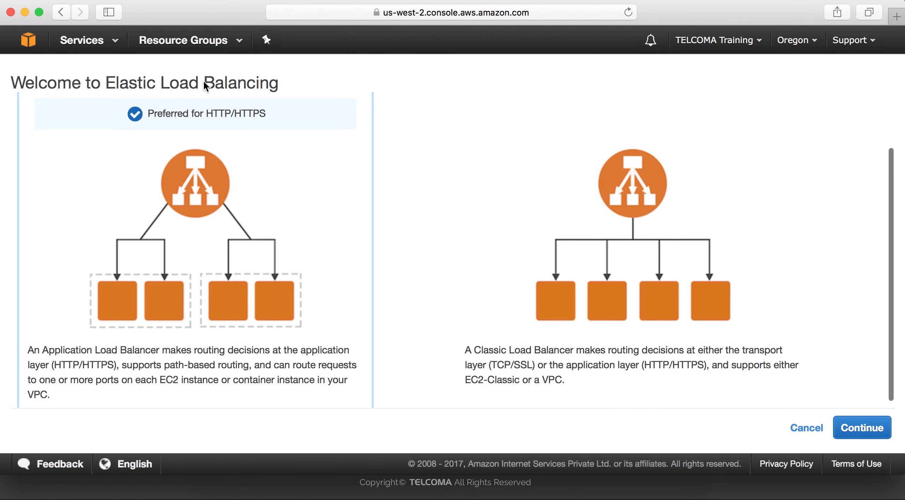
mouse_move(331, 160)
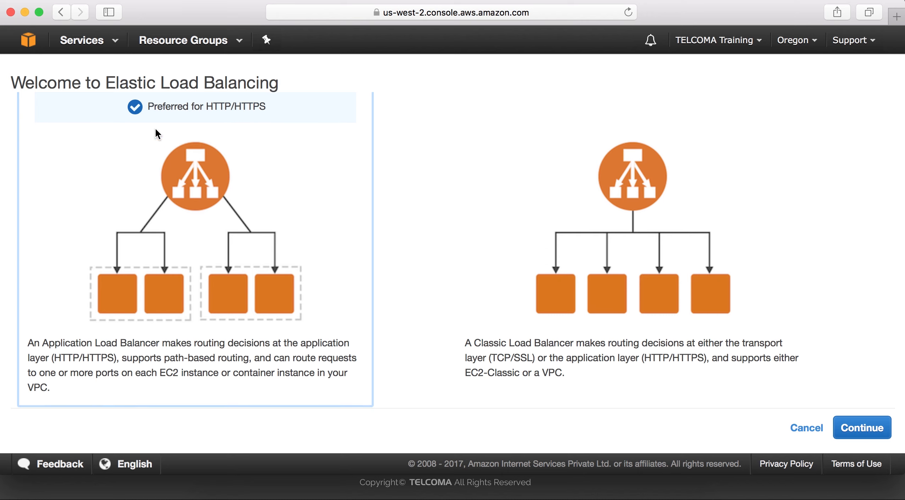
mouse_move(259, 120)
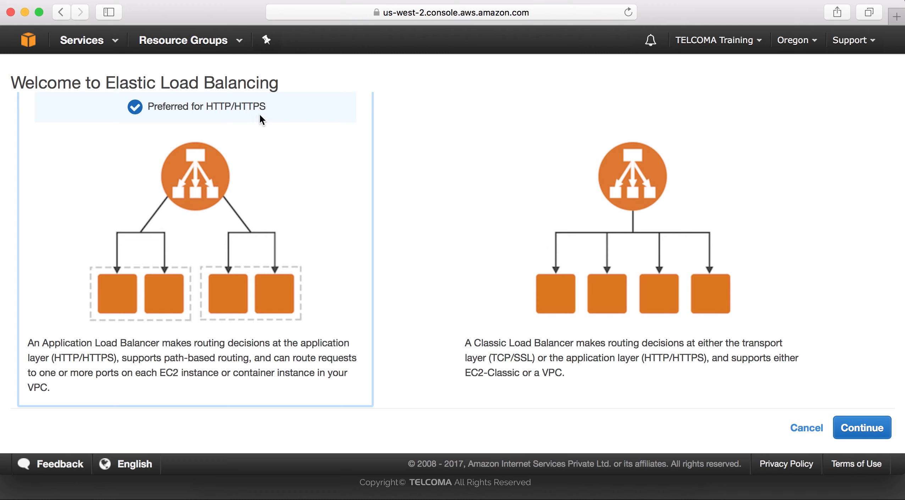
mouse_move(26, 424)
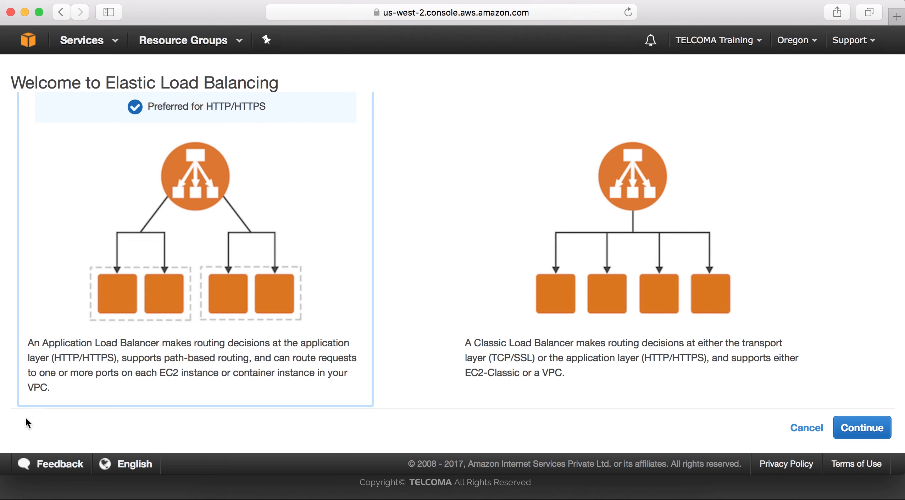
mouse_move(252, 342)
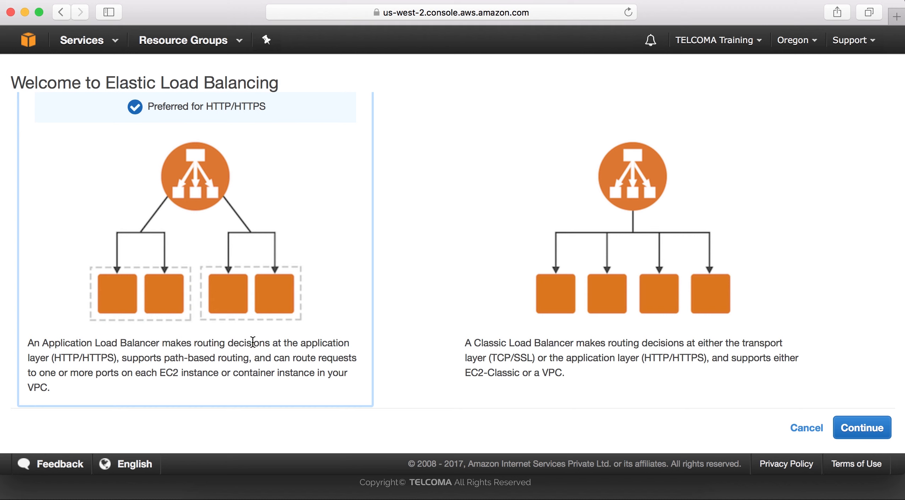
mouse_move(97, 357)
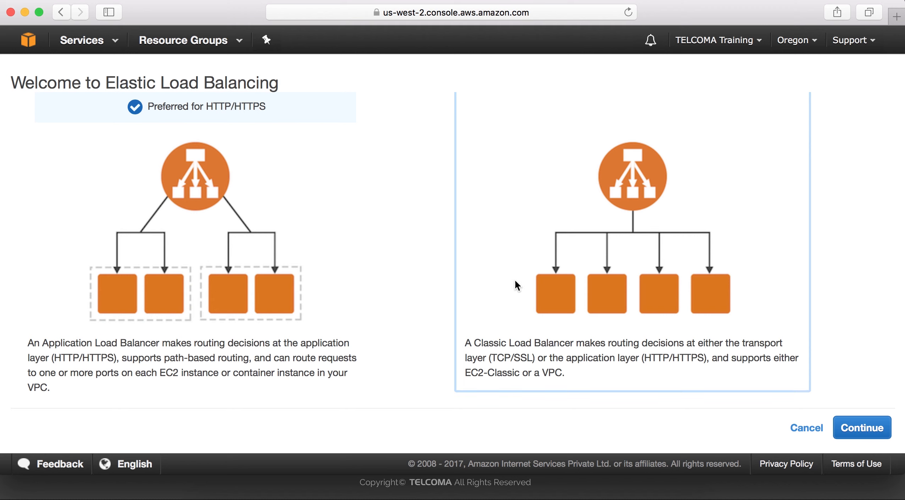
mouse_move(502, 262)
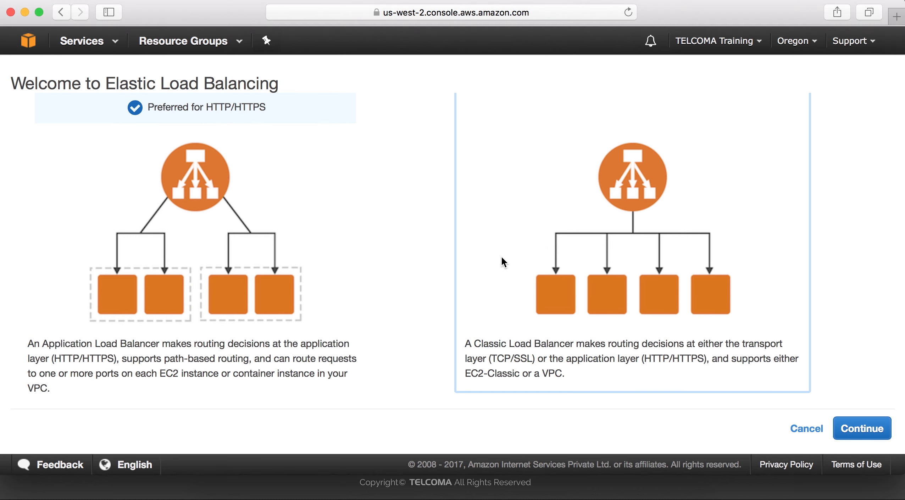
mouse_move(749, 340)
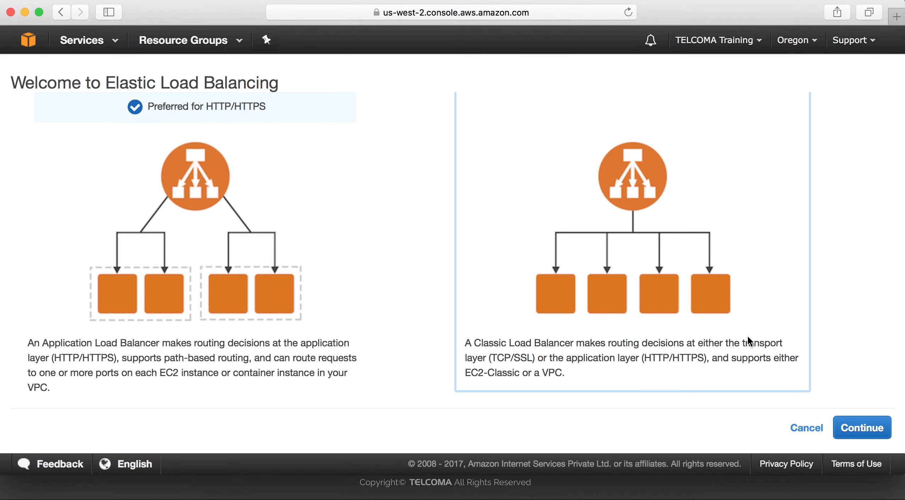
mouse_move(548, 358)
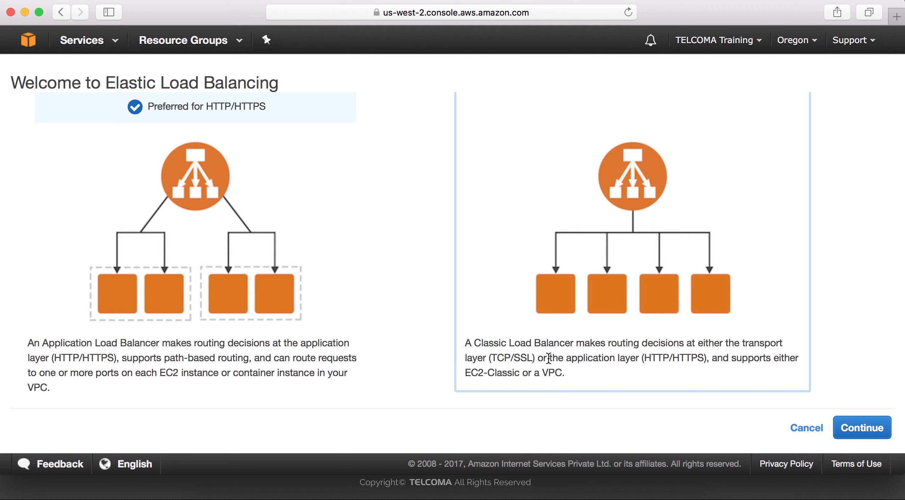
mouse_move(735, 381)
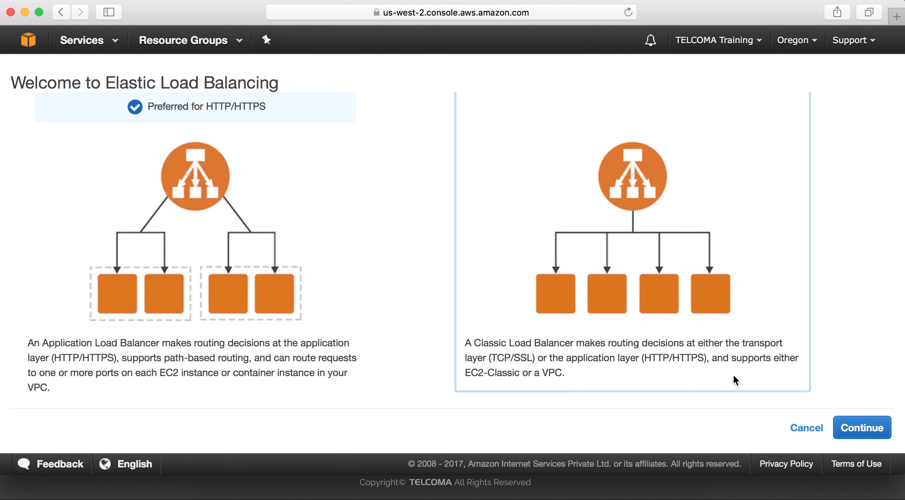
mouse_move(311, 281)
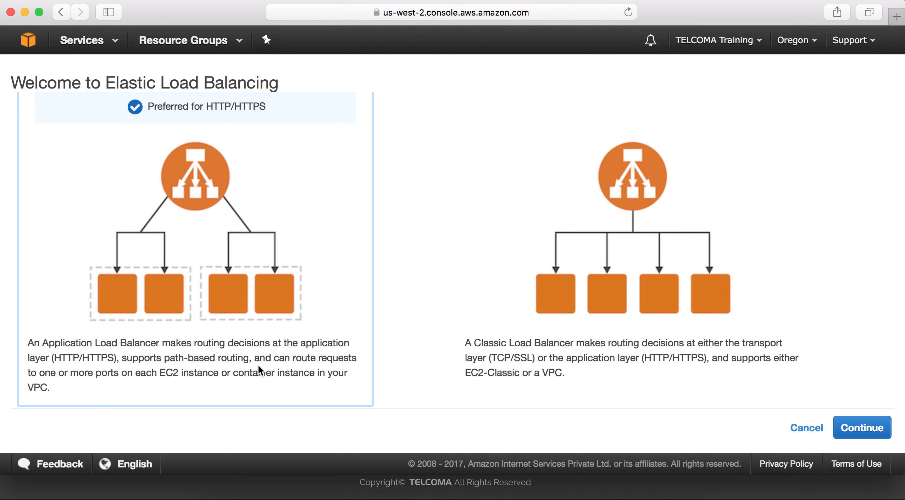
mouse_move(181, 125)
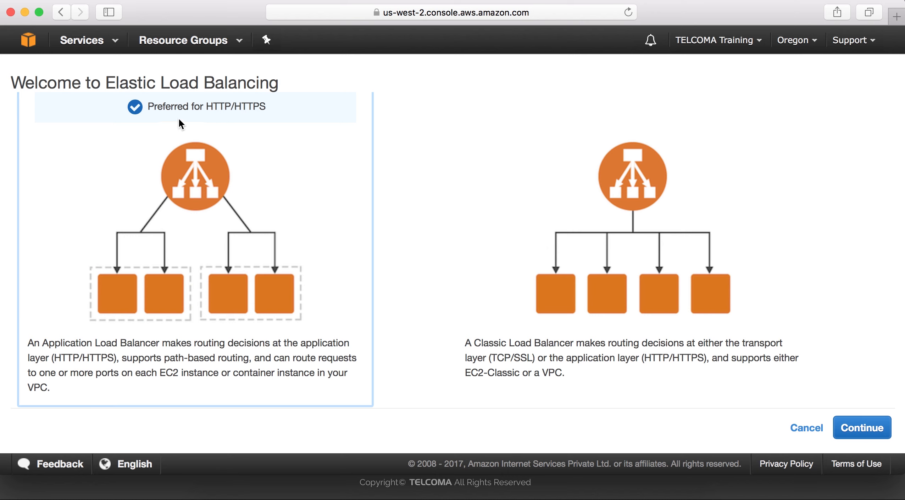
Choose Application Load Balancer and name it myloadbalancer, internet-facing, ipv4, HTTP port 80.
left_click(860, 428)
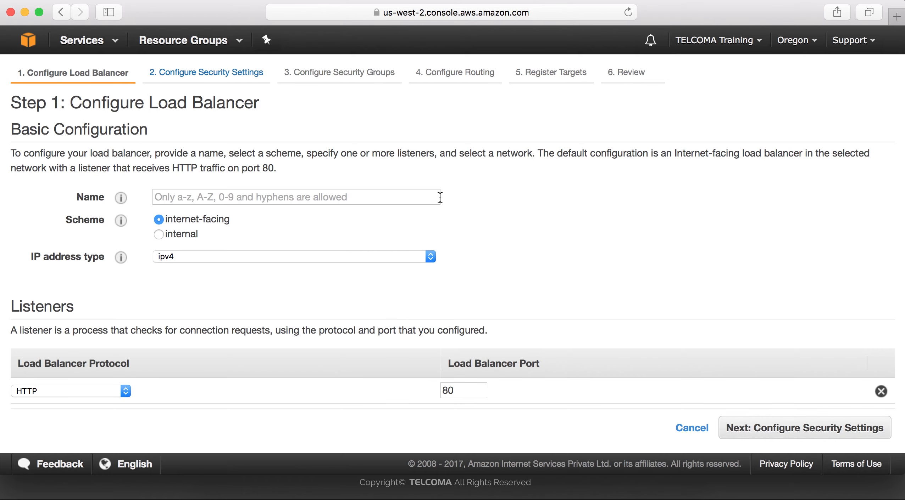
mouse_move(568, 251)
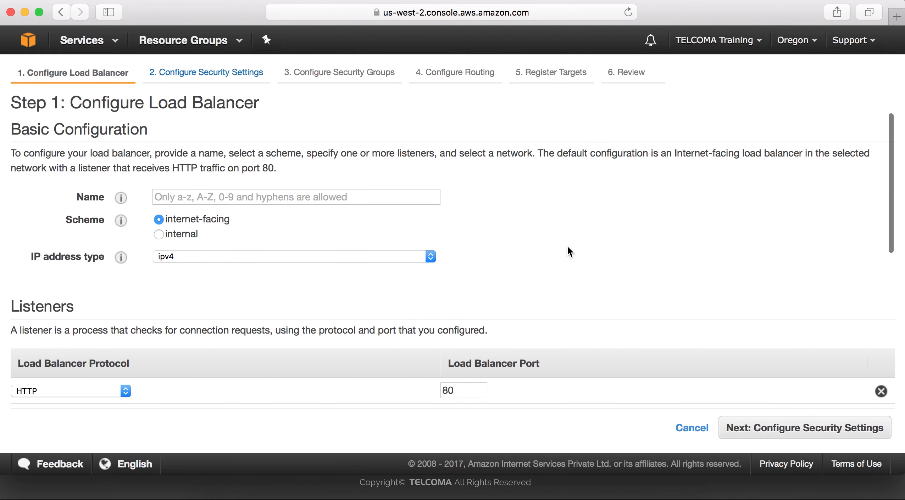
mouse_move(553, 208)
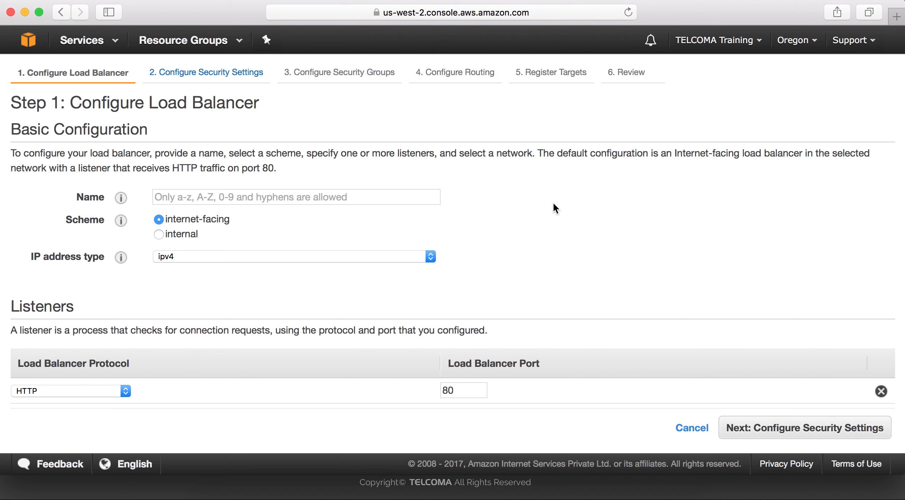
mouse_move(227, 184)
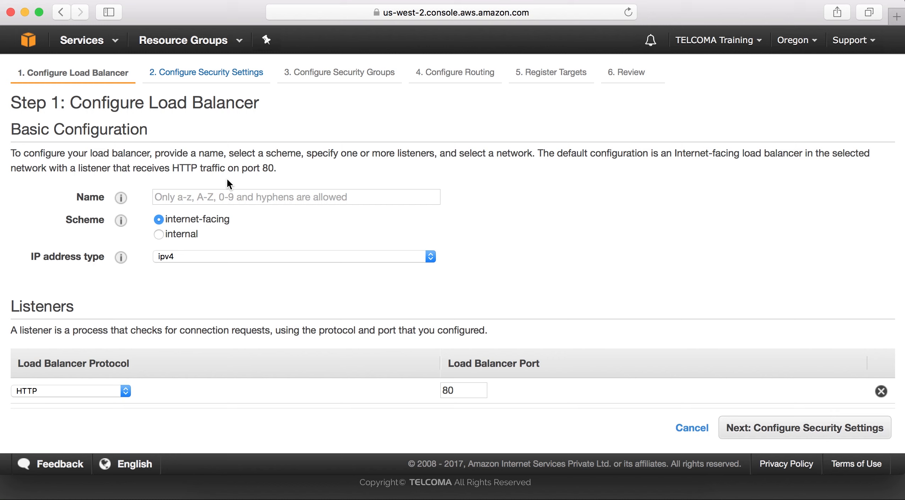
left_click(294, 197)
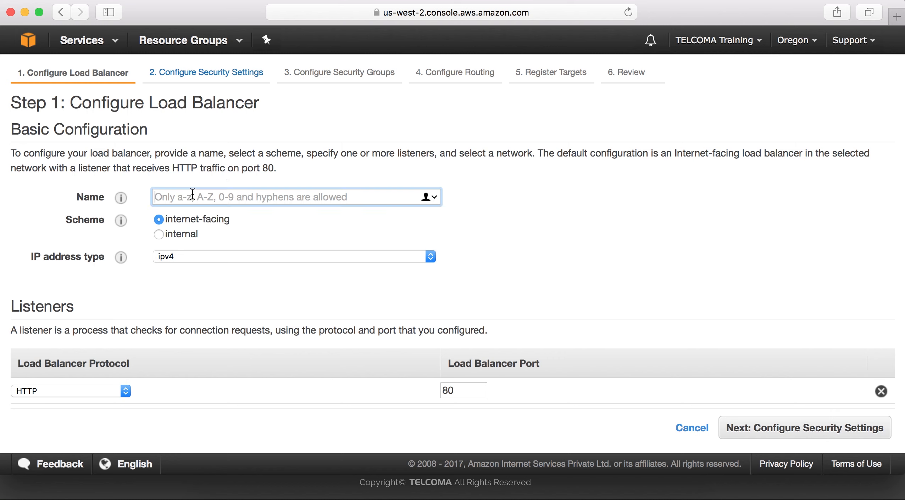
type("myloadbalan")
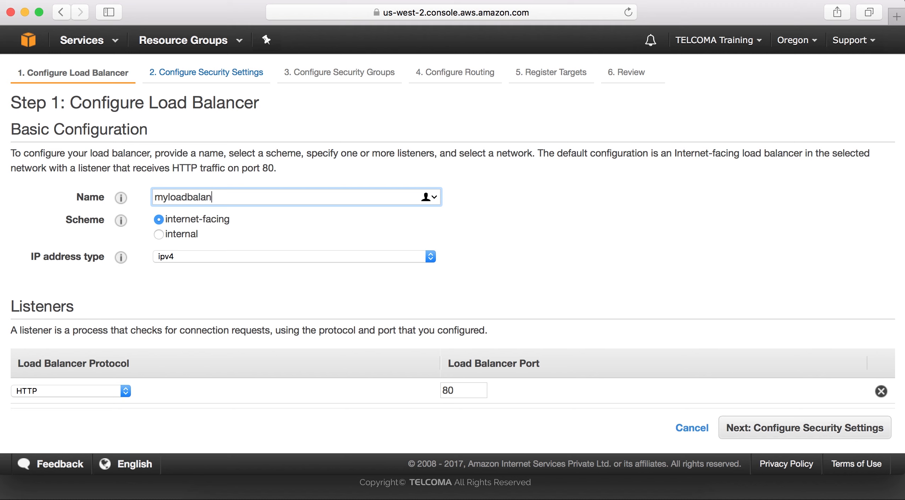
type("cer")
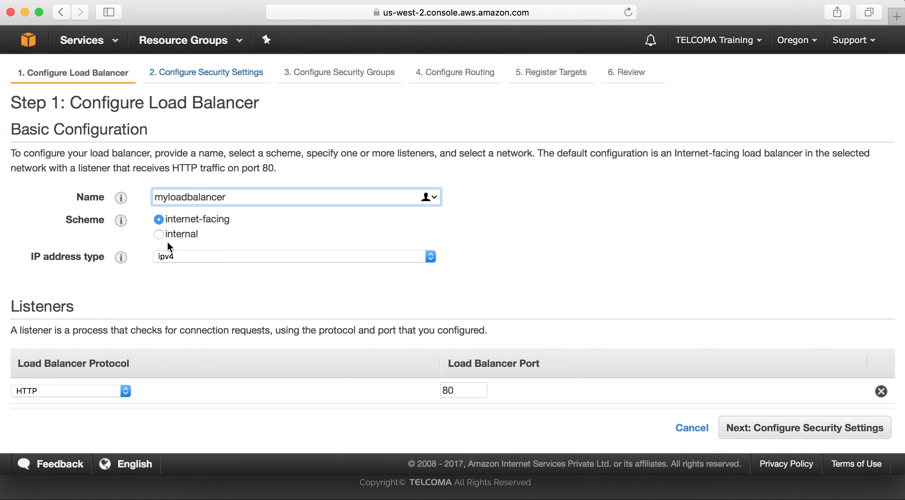
mouse_move(264, 282)
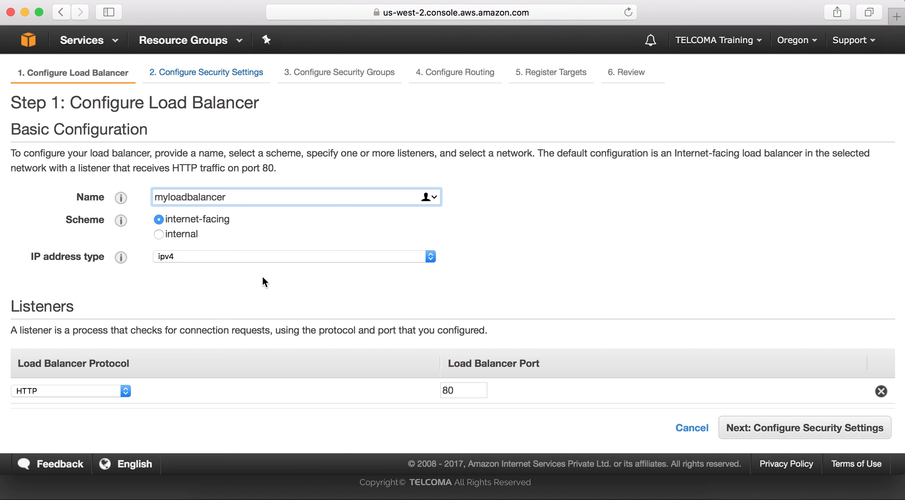
scroll("down", 3)
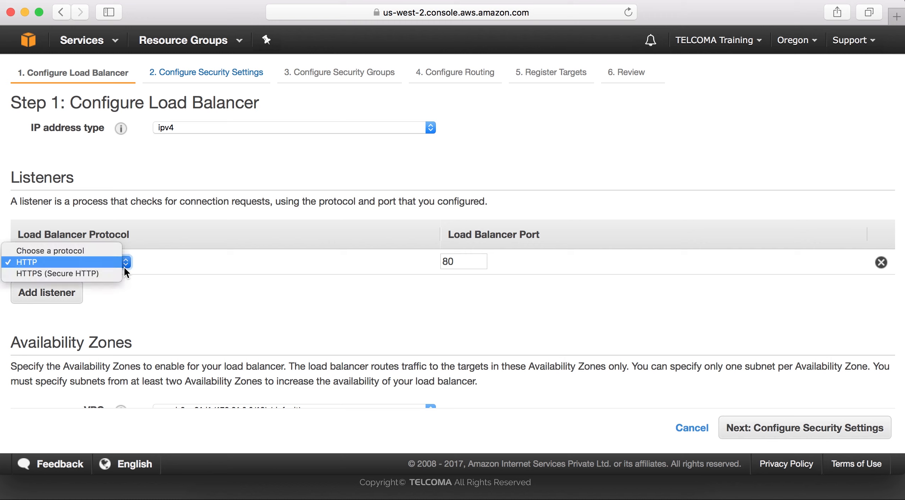
mouse_move(60, 274)
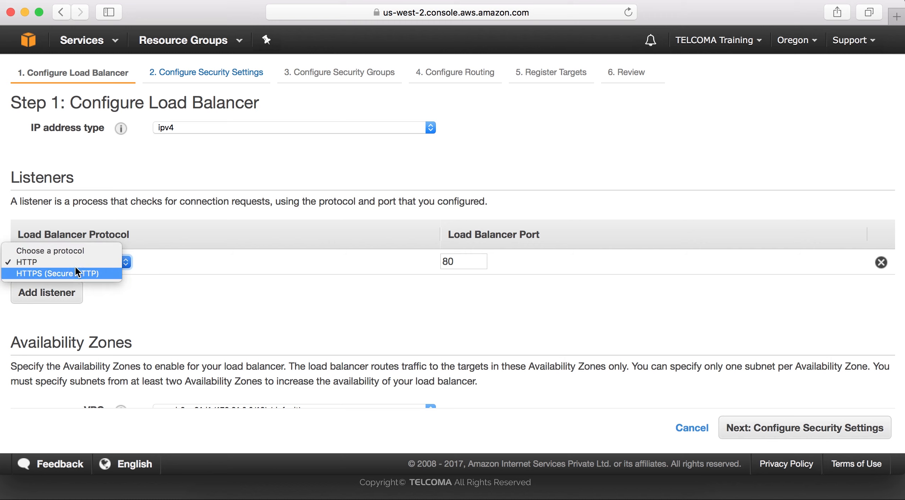
left_click(27, 262)
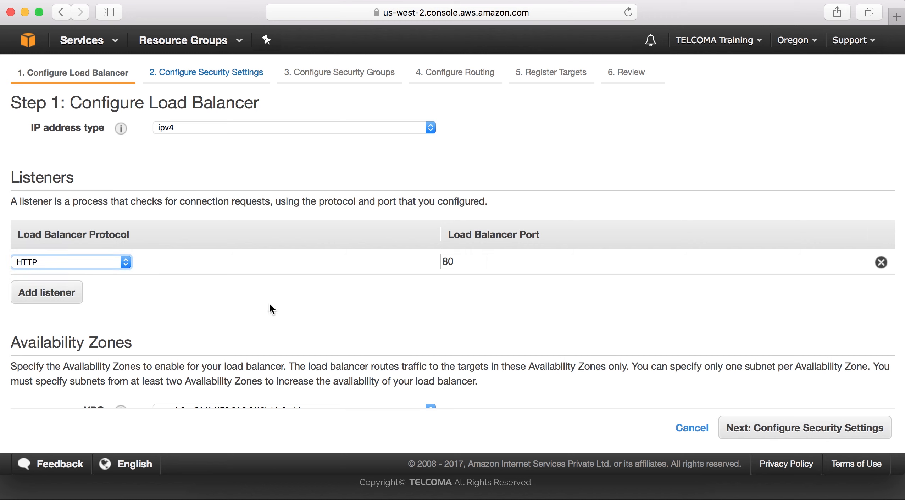
Hit the two-subnets-required warning, then tick the us-west-2a availability zone.
scroll("down", 3)
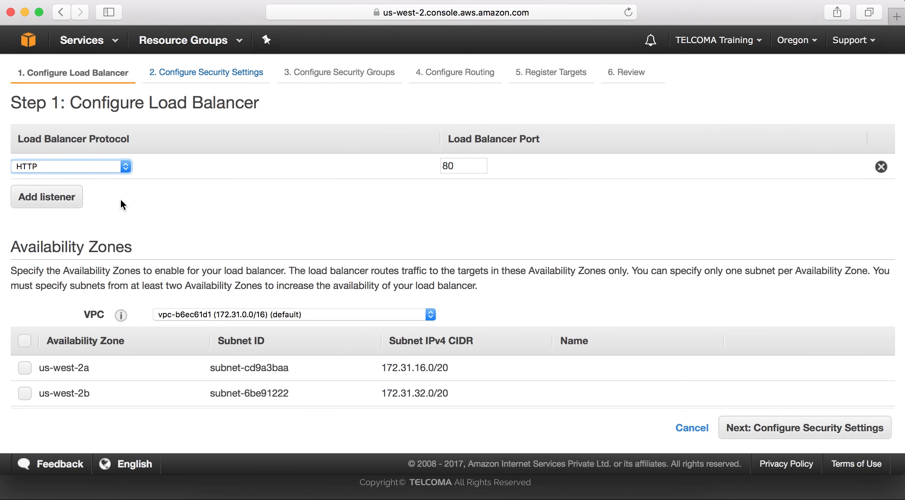
scroll("down", 3)
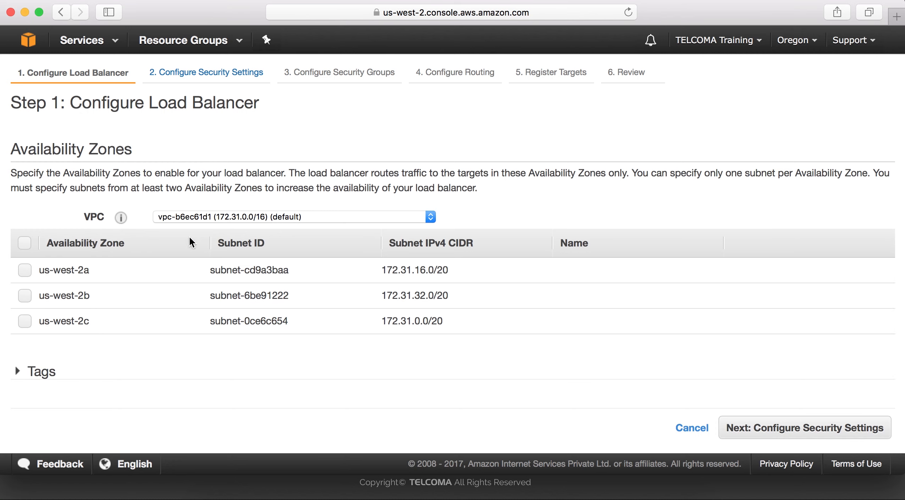
mouse_move(349, 190)
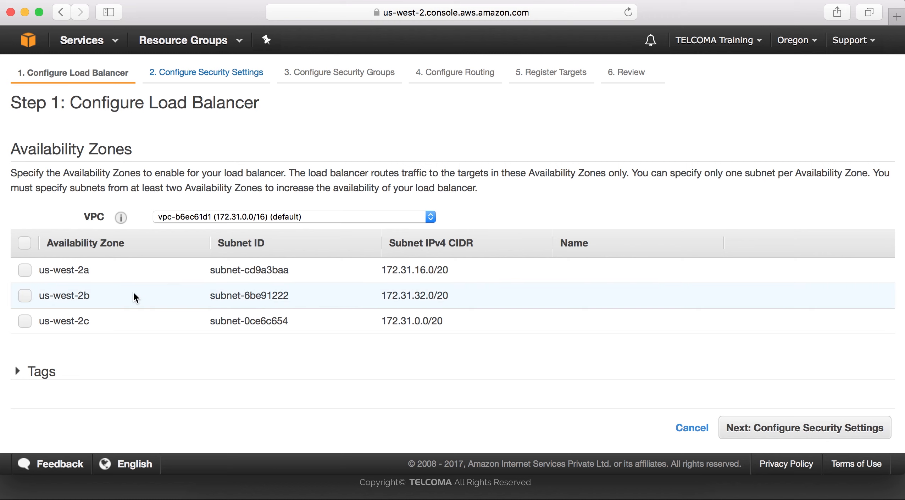
mouse_move(404, 263)
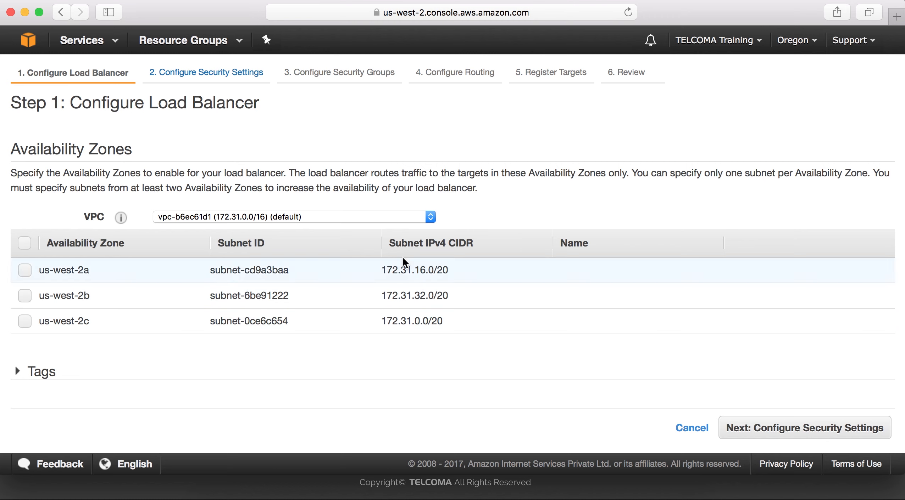
left_click(803, 428)
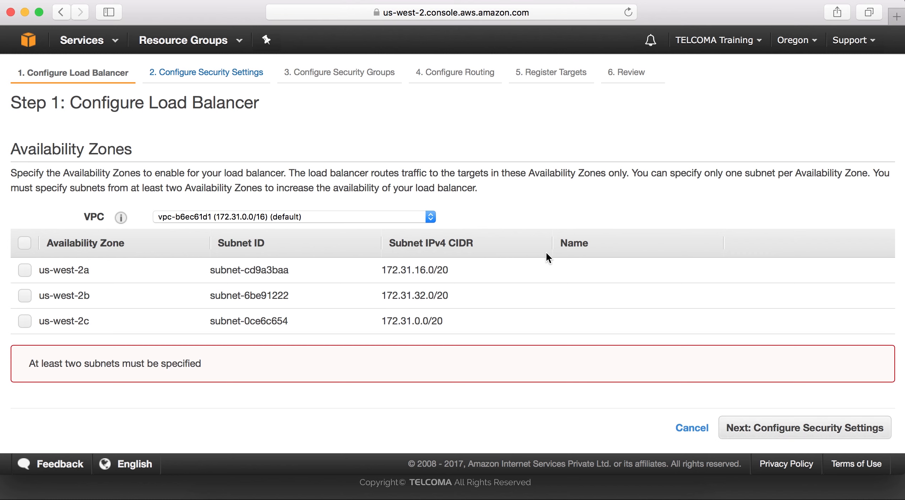
left_click(24, 270)
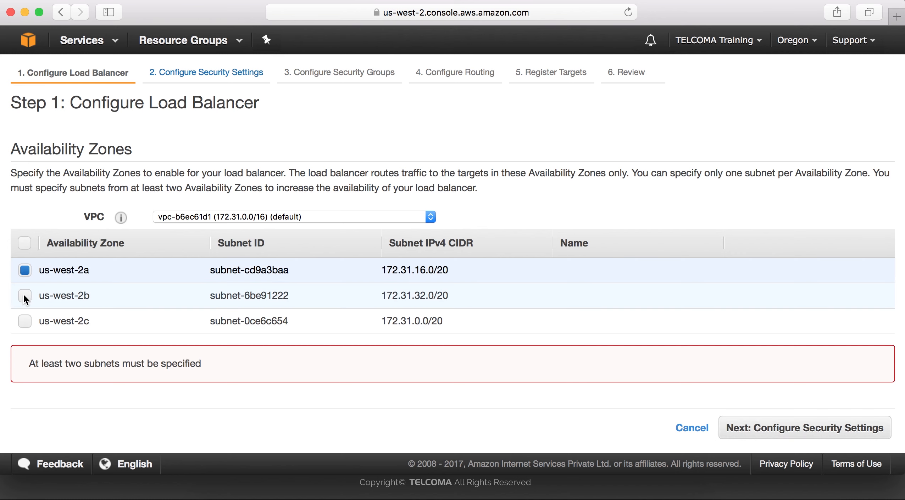
Advance through Security Settings and its HTTPS warning to Step 3, Configure Security Groups.
left_click(803, 428)
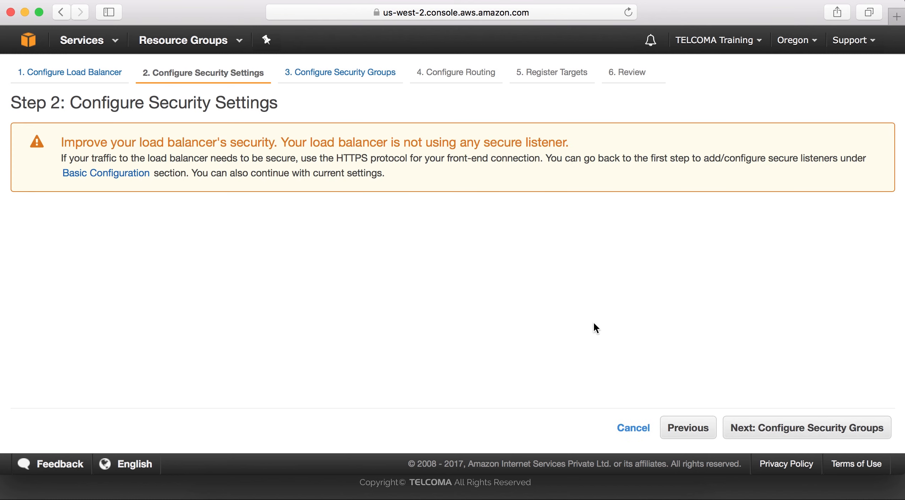
mouse_move(574, 321)
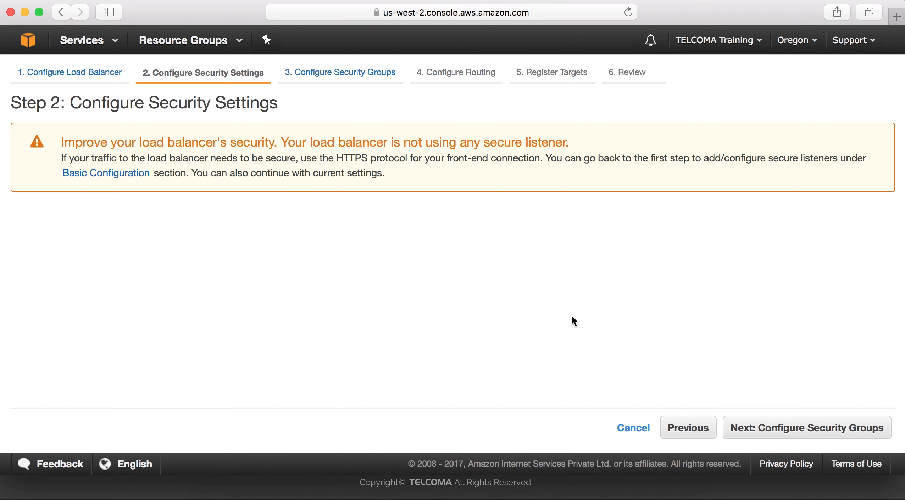
left_click(806, 427)
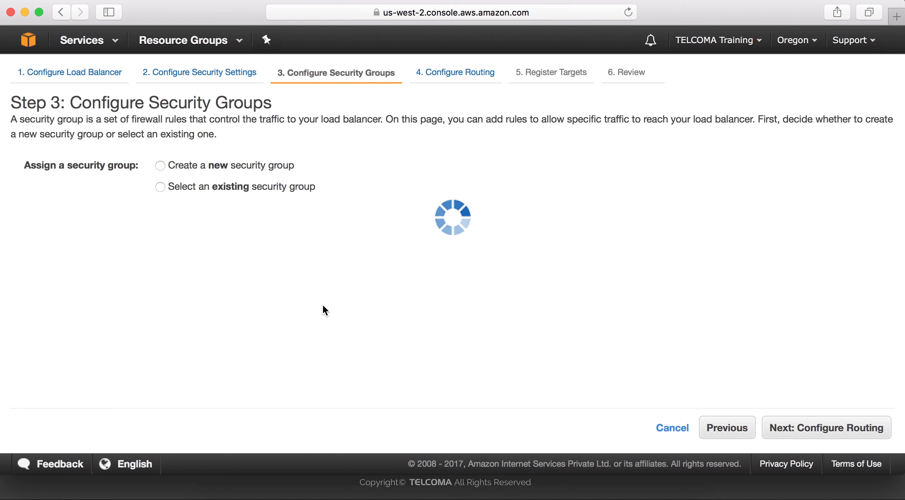
Keep the existing default VPC security group and continue to Configure Routing.
left_click(160, 186)
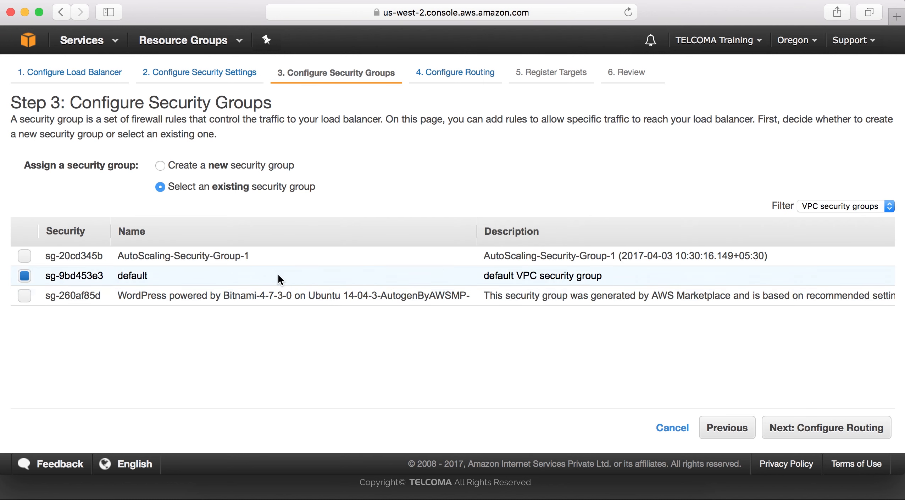
mouse_move(167, 256)
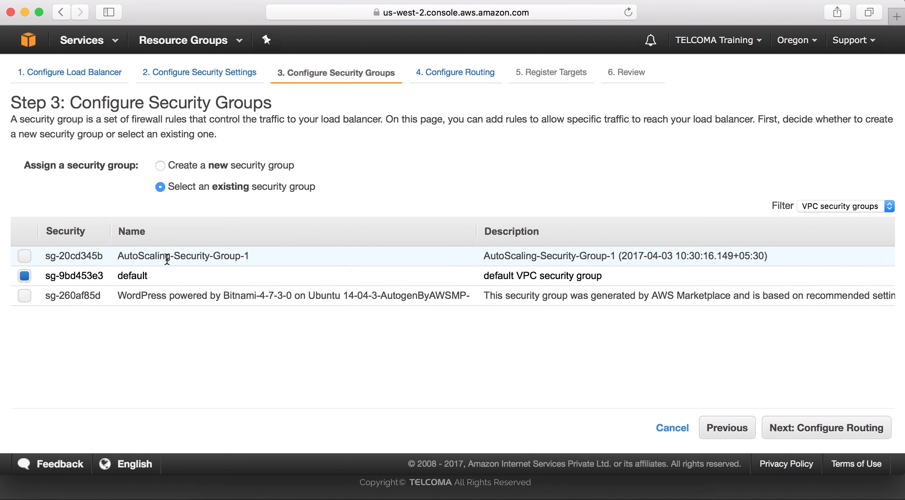
mouse_move(138, 302)
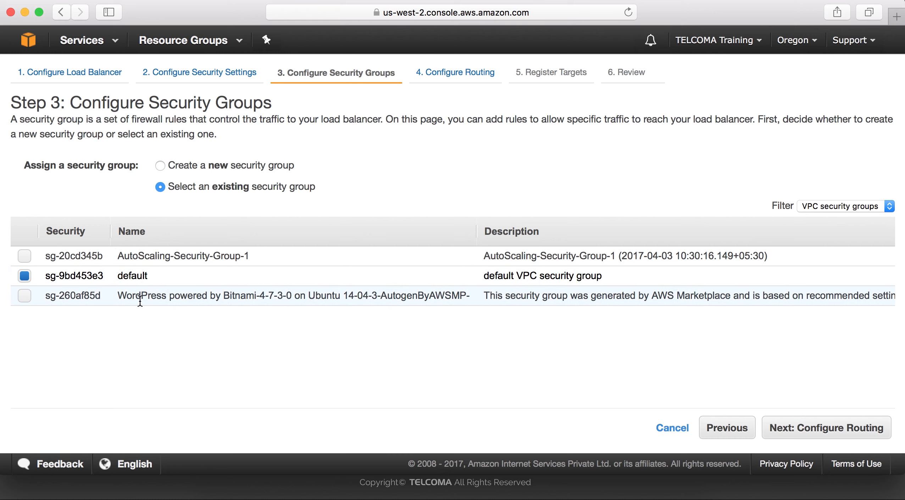
mouse_move(113, 186)
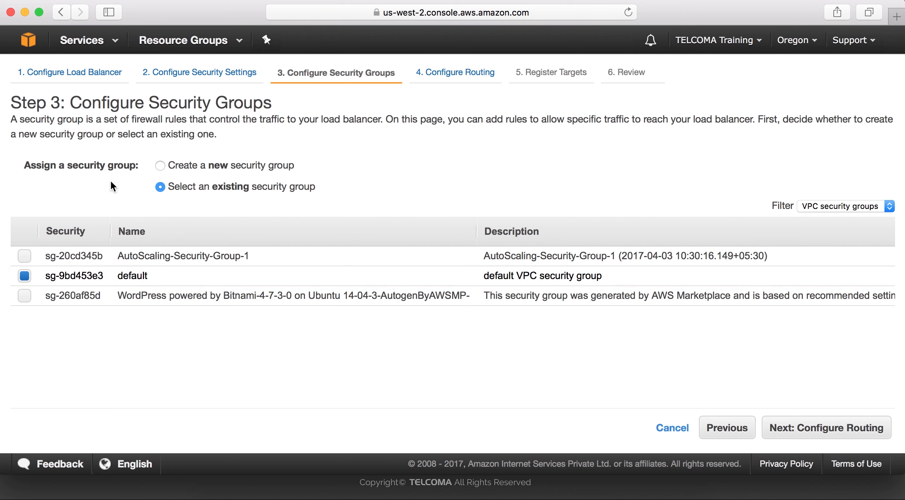
mouse_move(810, 445)
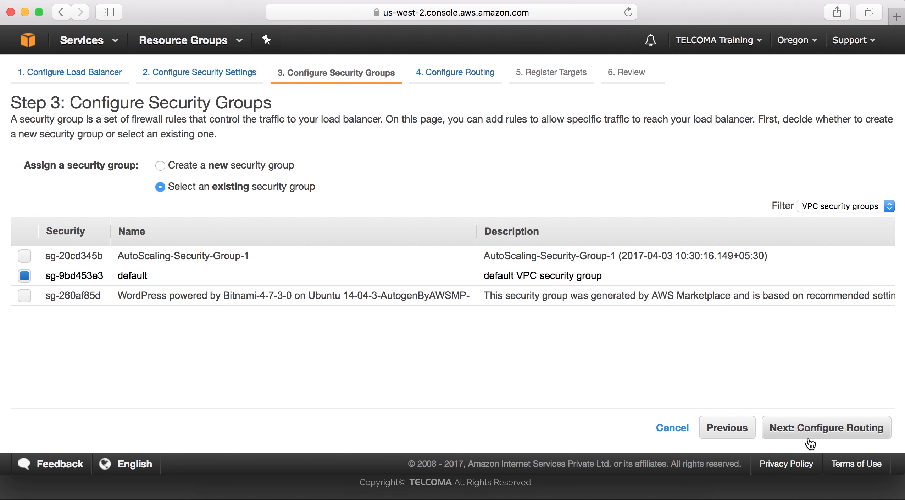
left_click(824, 428)
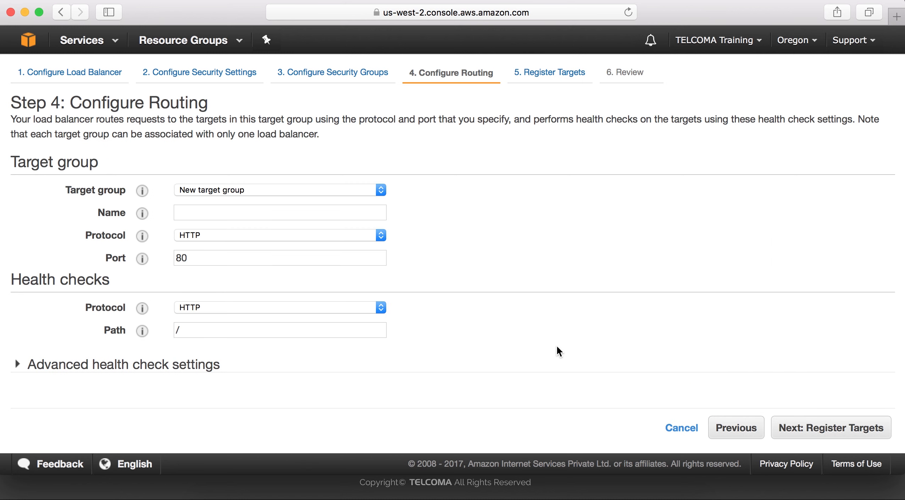
mouse_move(562, 218)
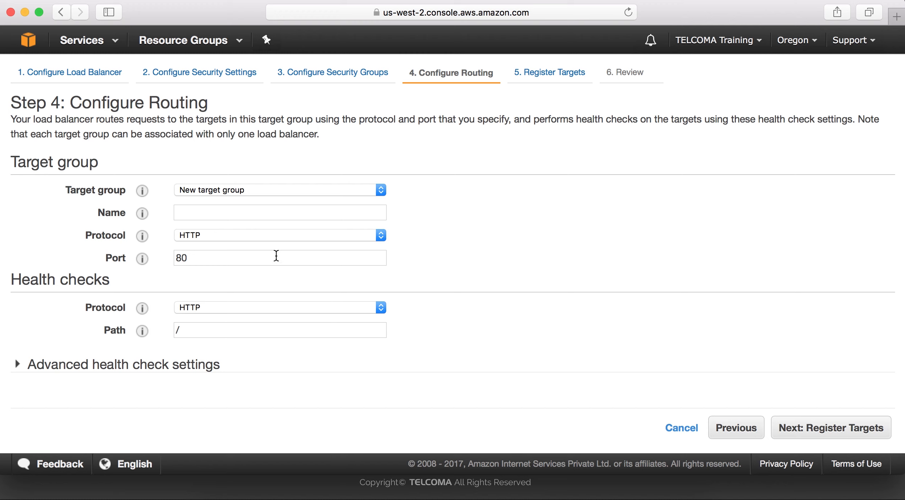
mouse_move(128, 293)
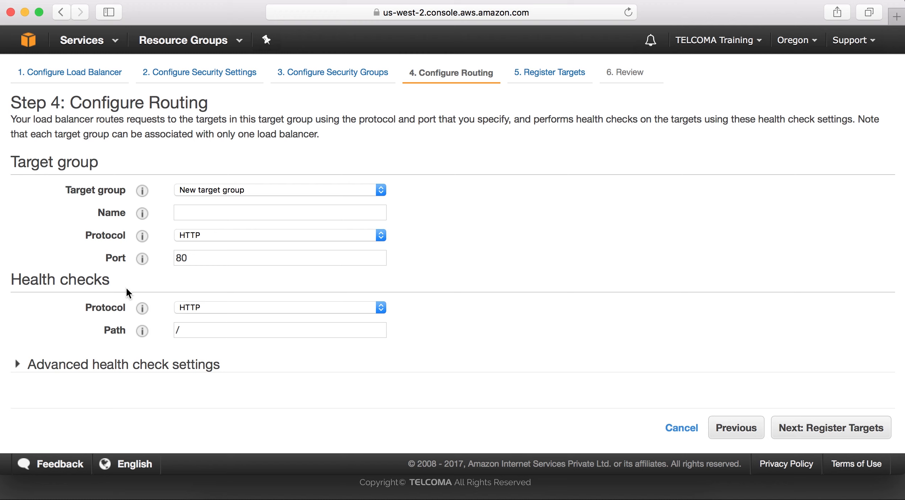
mouse_move(142, 298)
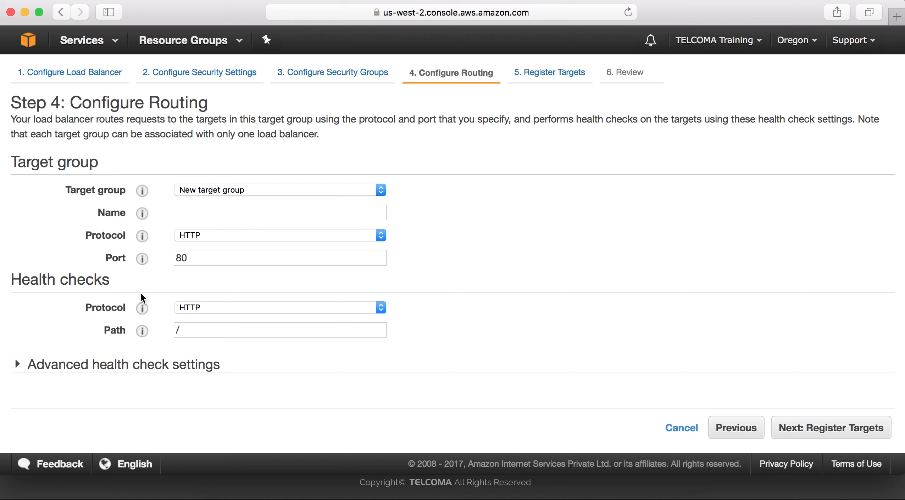
Visit the Path and Name fields, then expand Advanced health check settings.
left_click(279, 329)
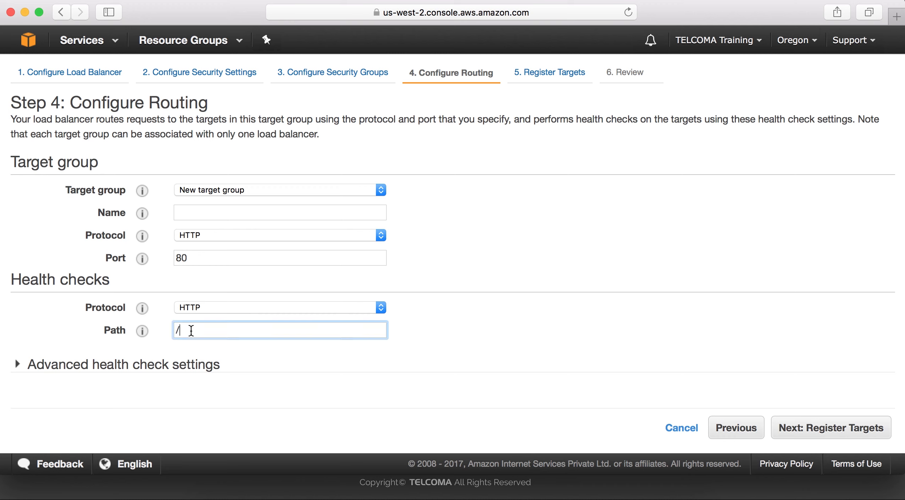
left_click(278, 212)
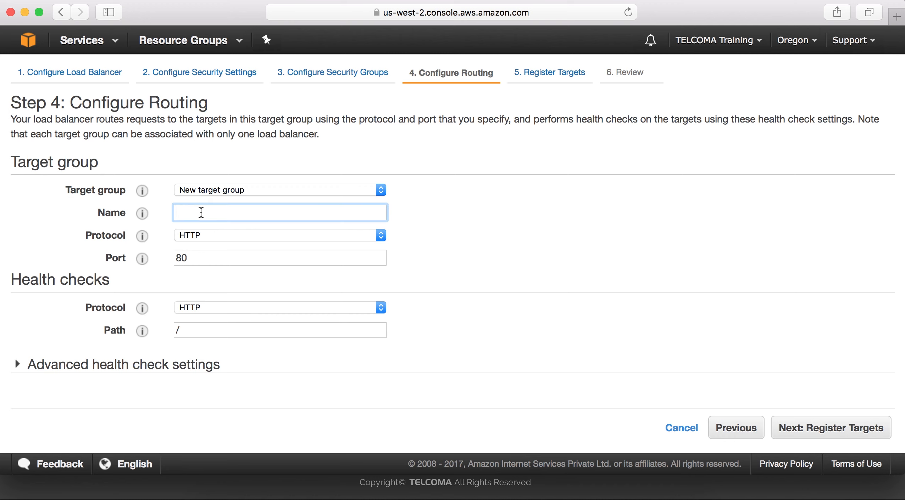
left_click(116, 365)
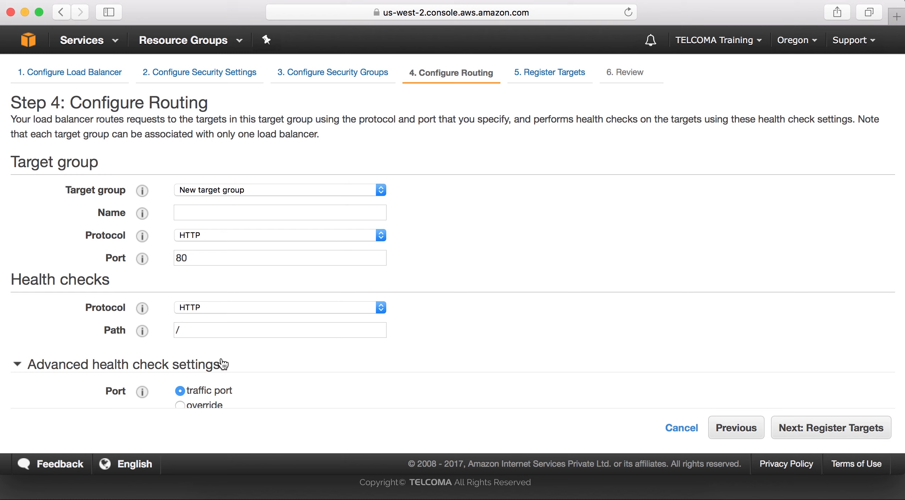
Review defaults: healthy threshold 5, unhealthy 2, timeout 5, interval 30, success code 200.
scroll("down", 3)
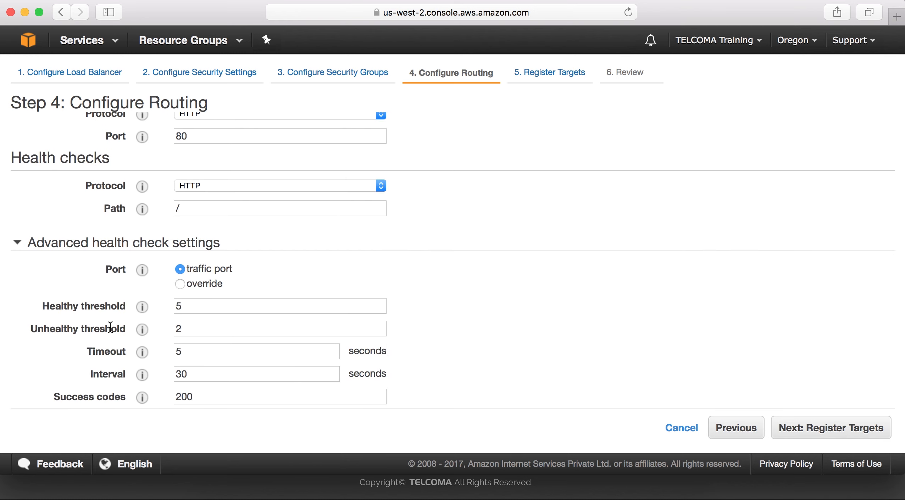
mouse_move(142, 306)
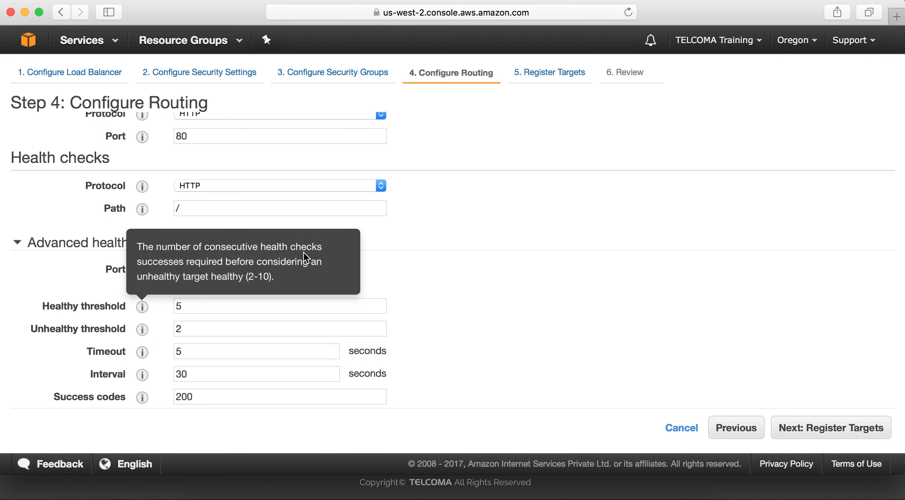
mouse_move(539, 339)
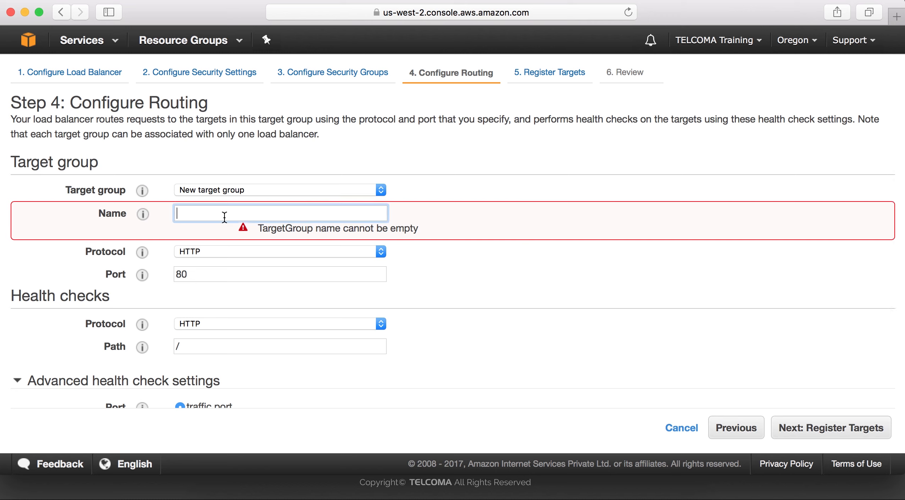
Name the target group target1 and skip instance registration to reach Review.
type("target1")
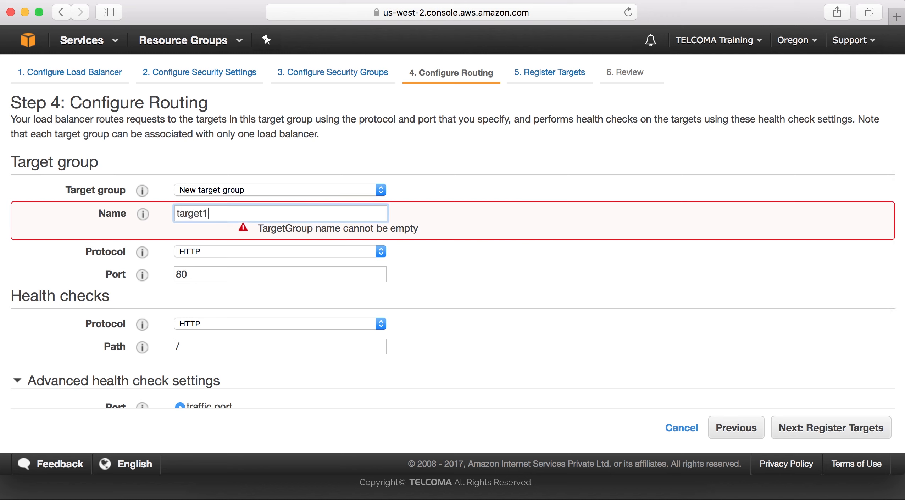
left_click(278, 346)
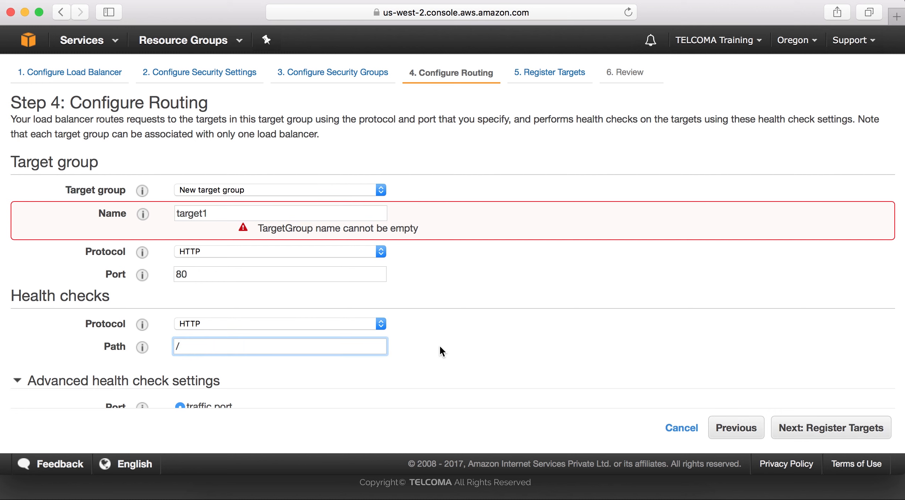
left_click(829, 427)
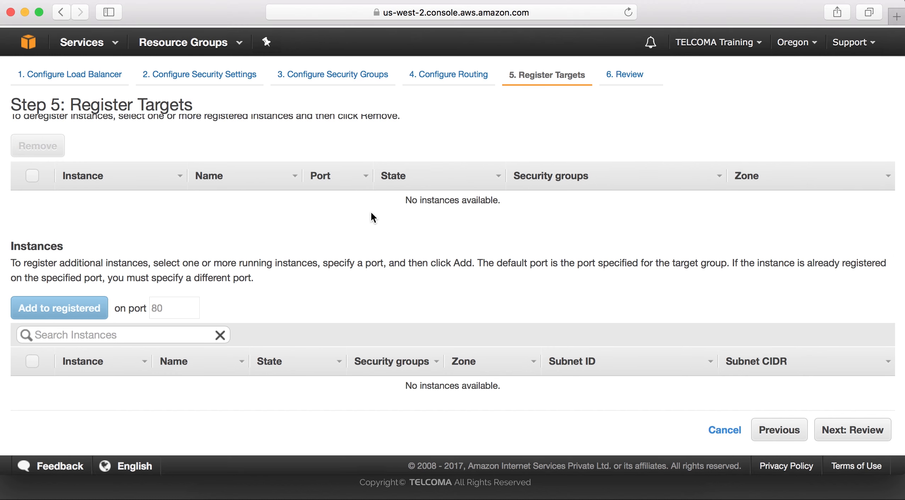
left_click(851, 431)
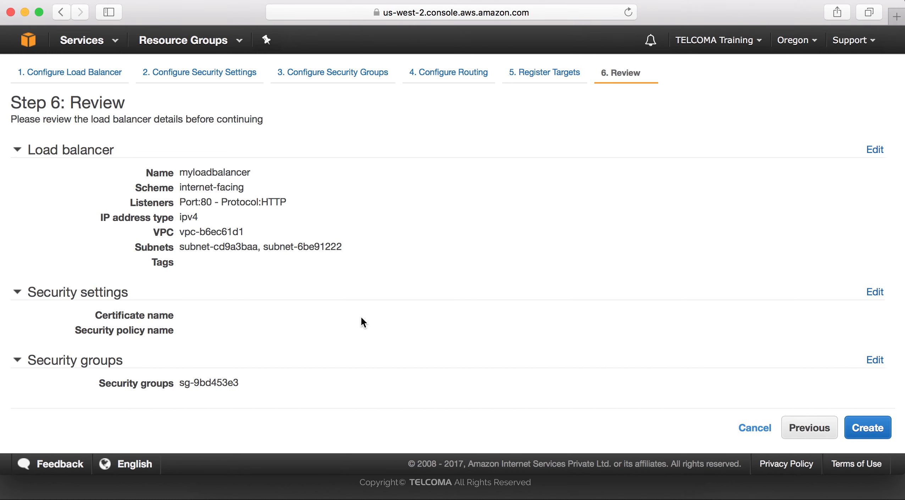
scroll("down", 3)
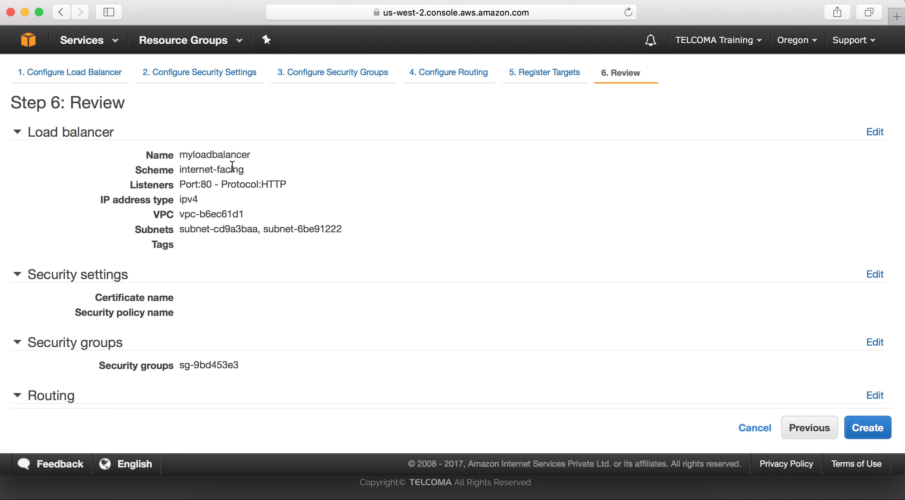
mouse_move(227, 243)
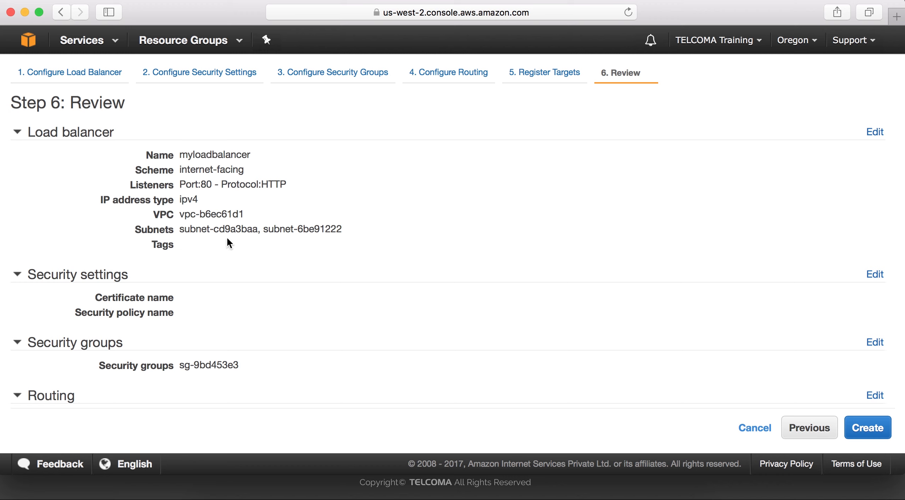
mouse_move(403, 349)
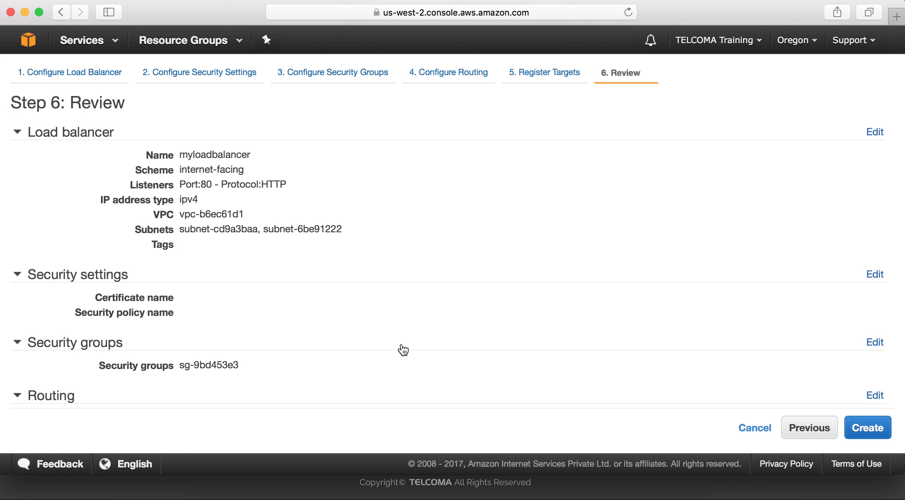
scroll("down", 3)
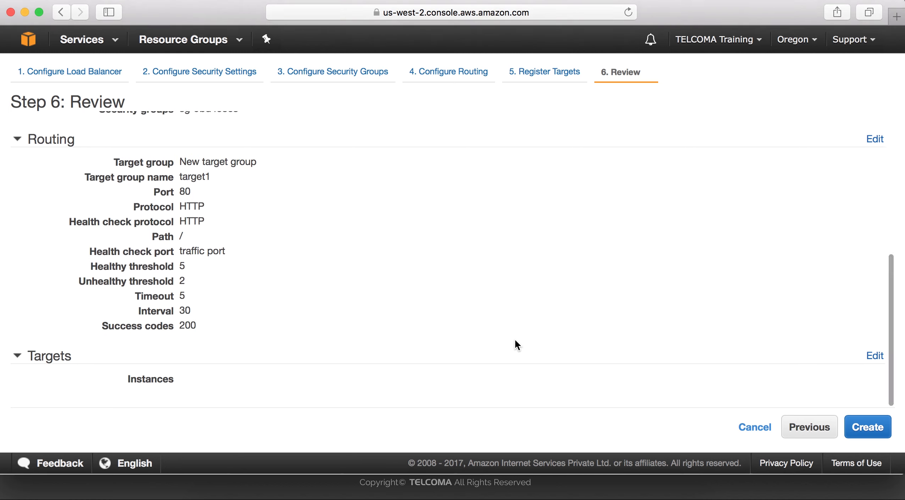
mouse_move(575, 331)
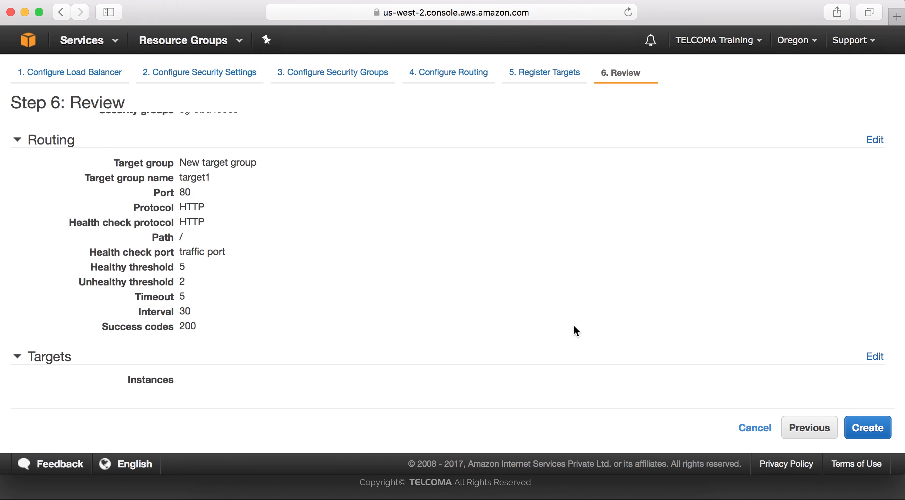
scroll("up", 3)
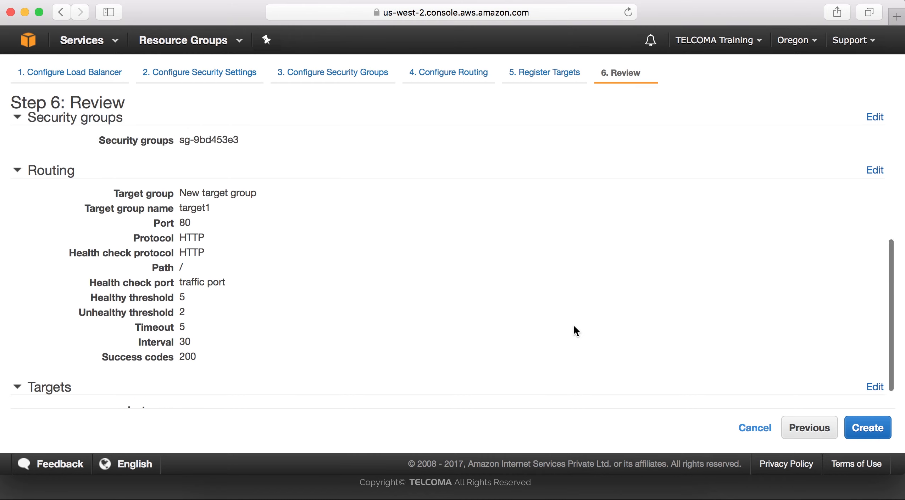
scroll("up", 3)
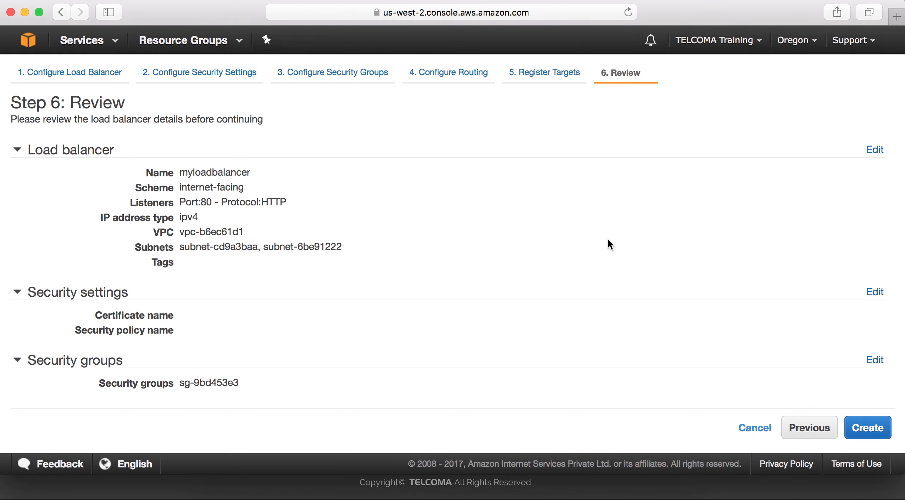
mouse_move(542, 280)
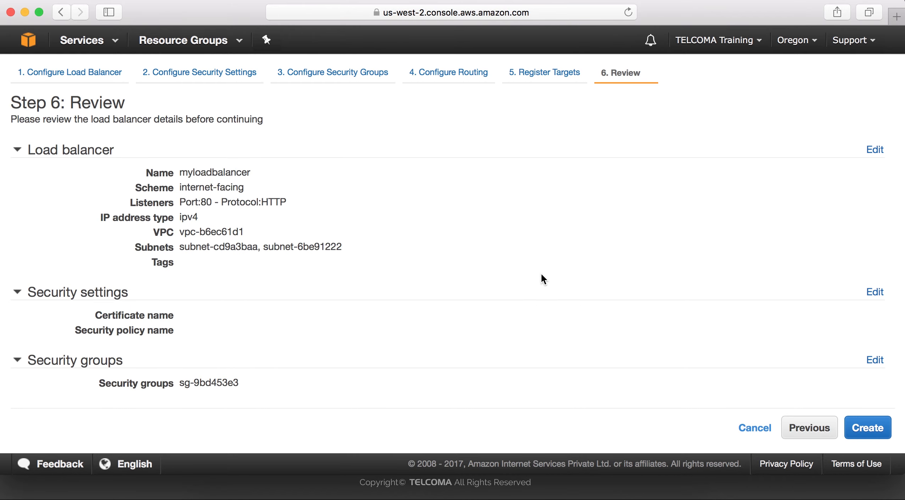